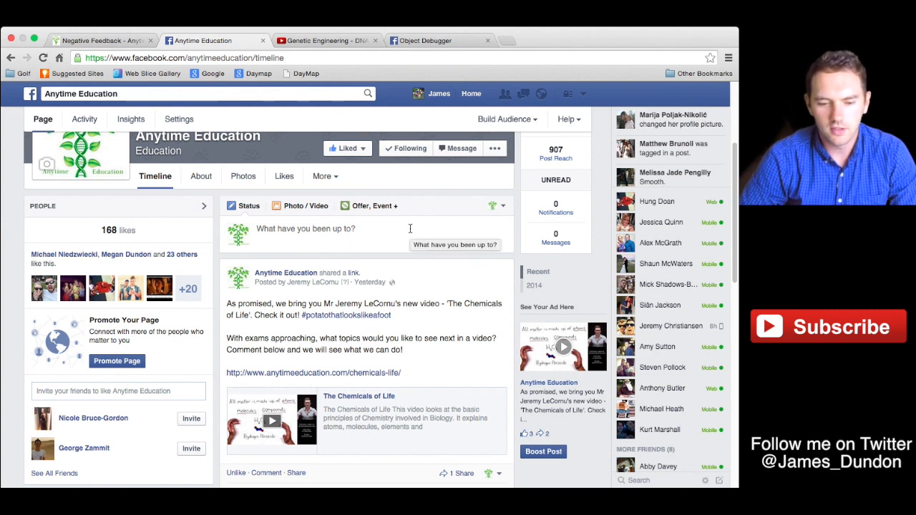
pyautogui.click(305, 229)
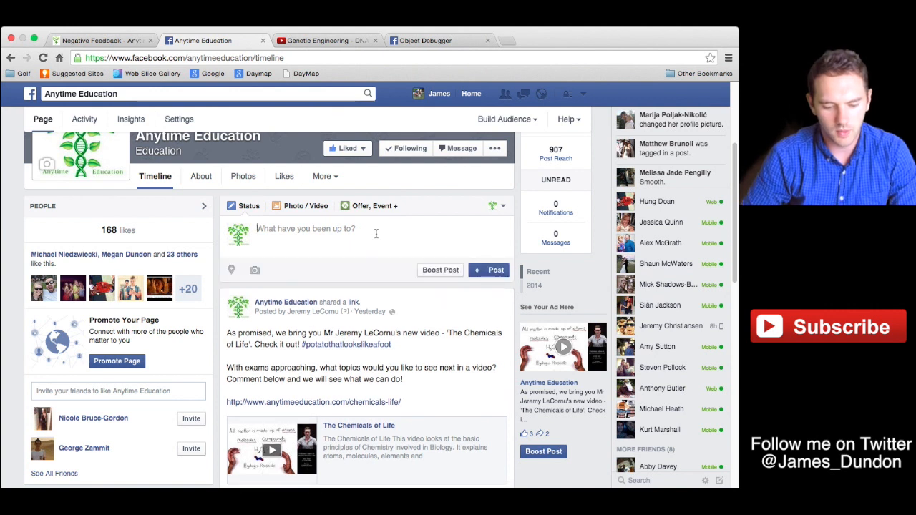
pyautogui.write('http://www.anytimeeducation.com/negative-feedback/')
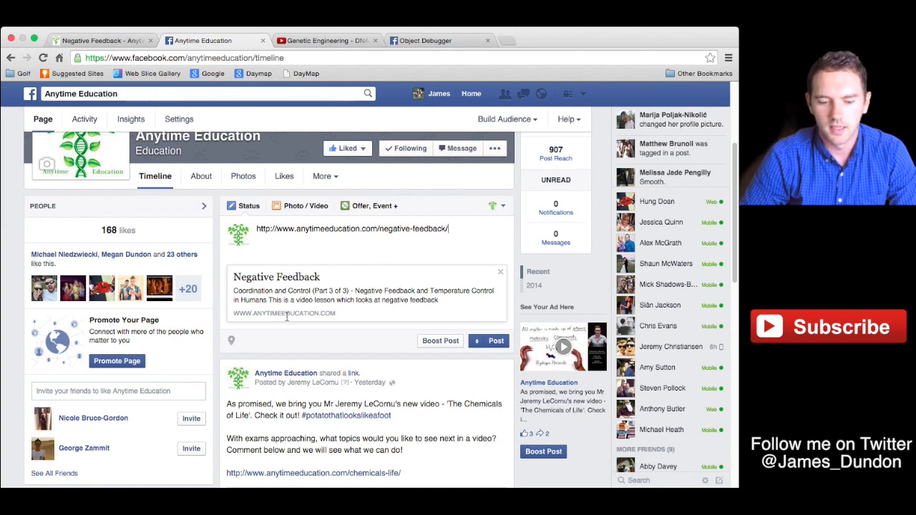
# - Scroll the timeline to the earlier Chemicals of Life video post
pyautogui.scroll(-3)
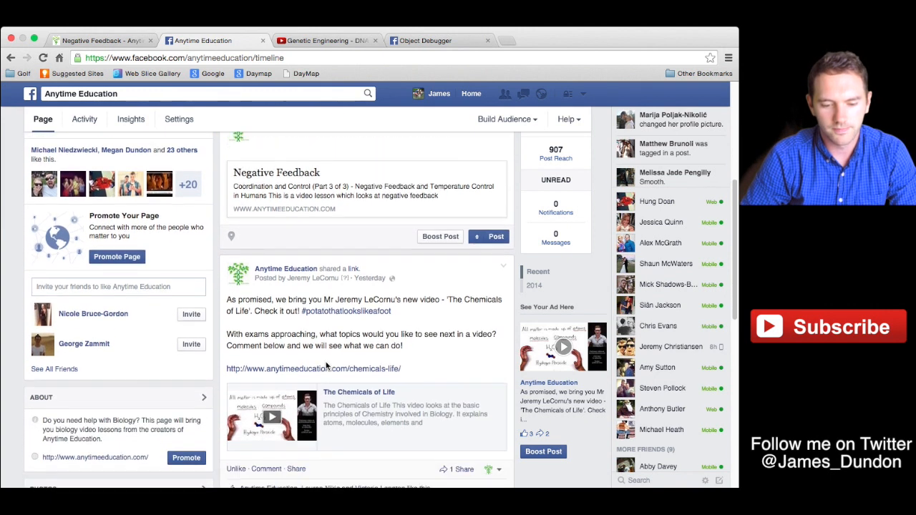
pyautogui.scroll(-3)
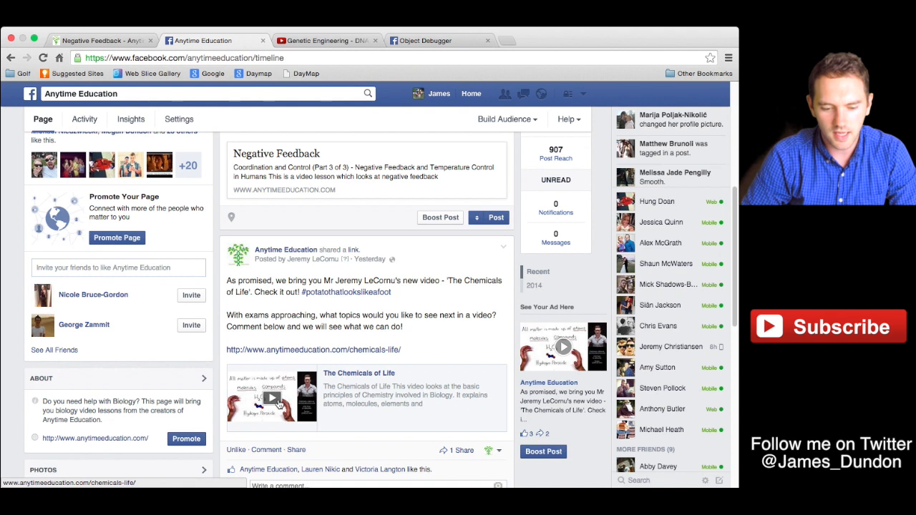
pyautogui.moveTo(356, 384)
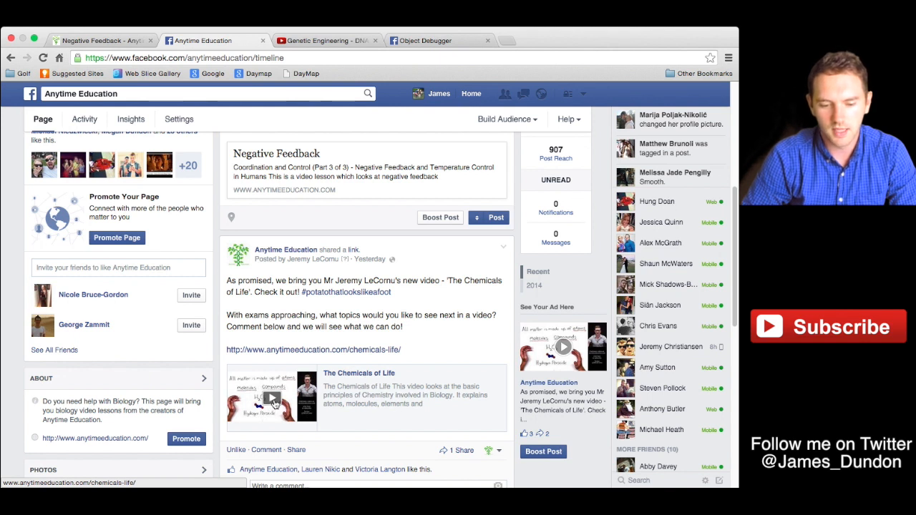
pyautogui.moveTo(322, 409)
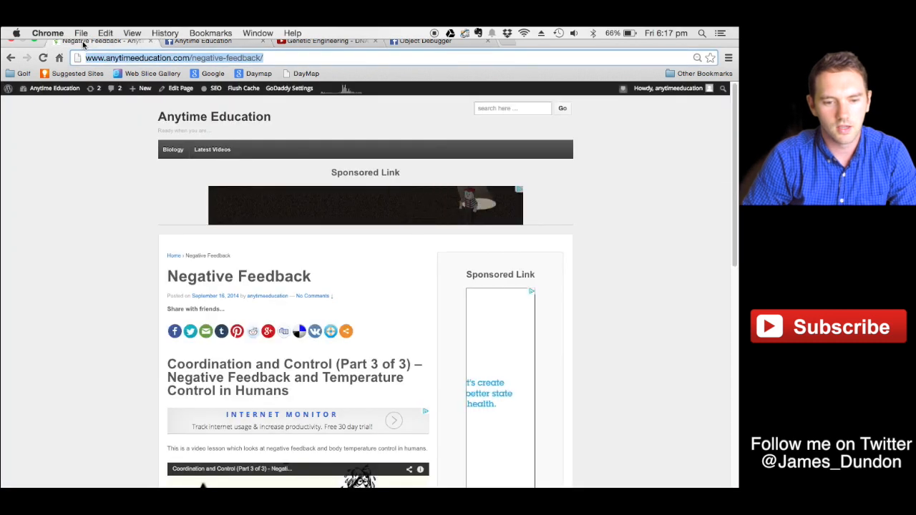
# - Go from the site's admin bar through the Dashboard to the Plugins list
pyautogui.click(54, 88)
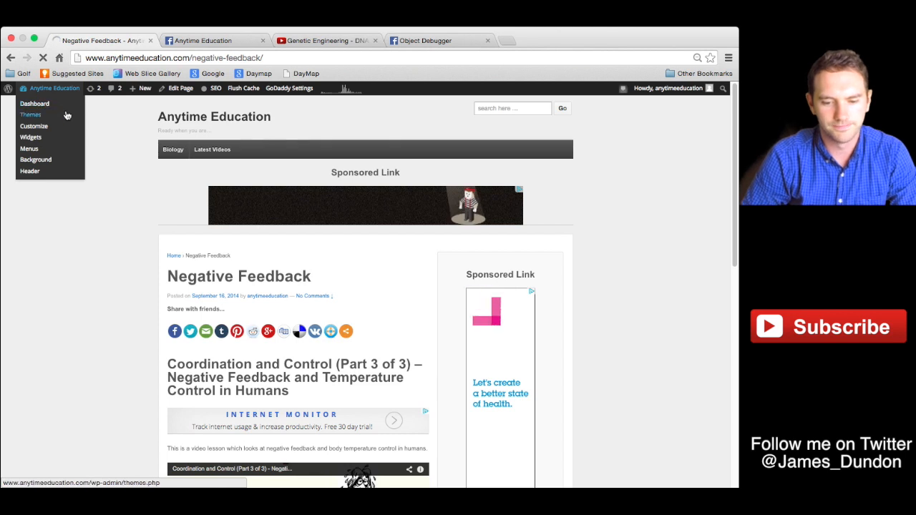
pyautogui.click(34, 103)
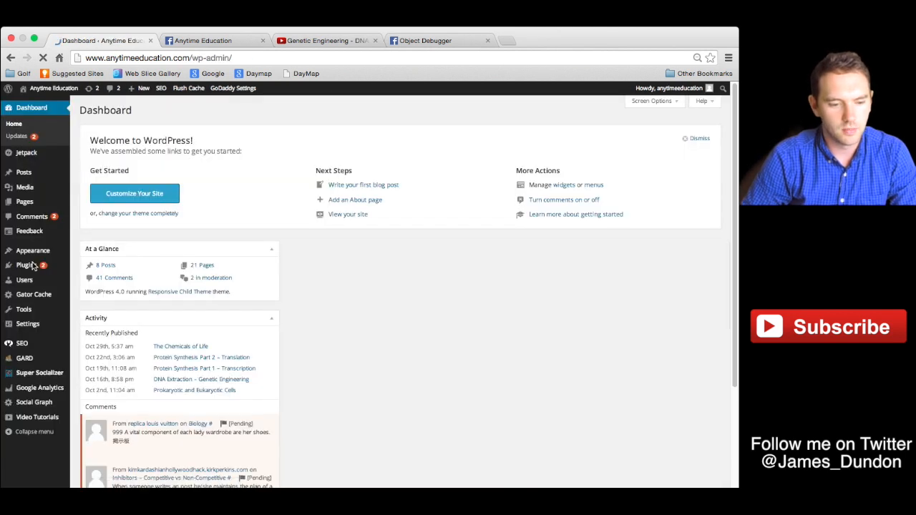
pyautogui.click(26, 265)
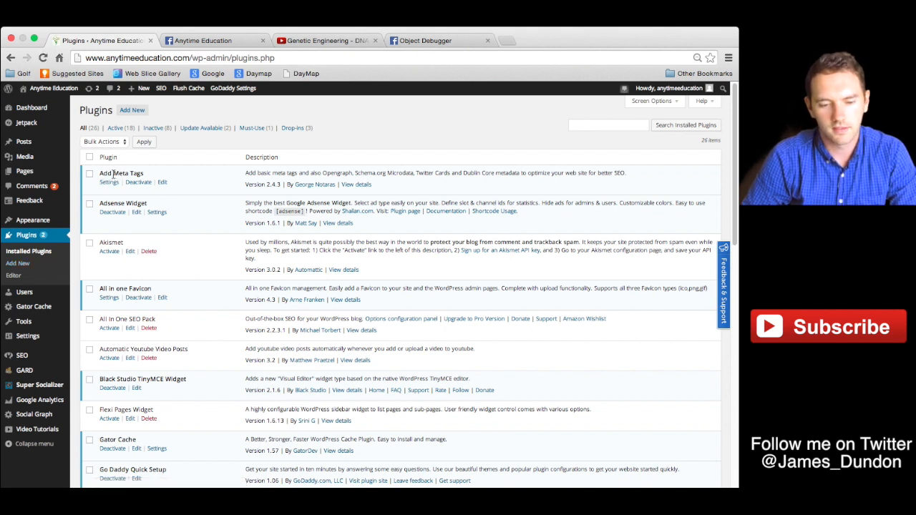
pyautogui.moveTo(308, 192)
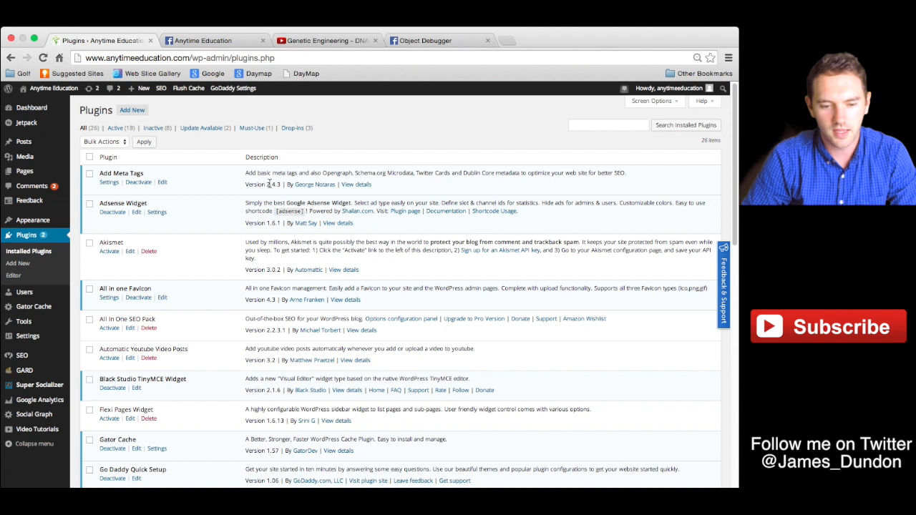
pyautogui.moveTo(272, 184)
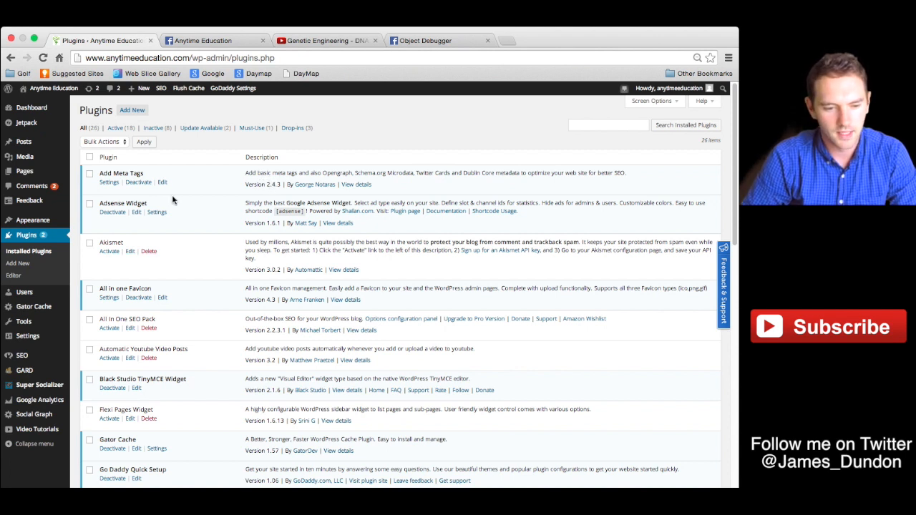
pyautogui.moveTo(583, 121)
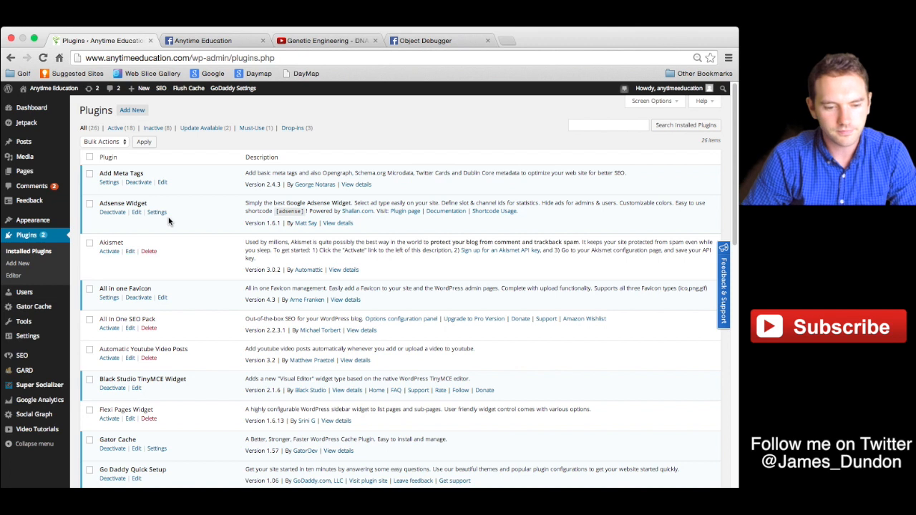
pyautogui.moveTo(198, 173)
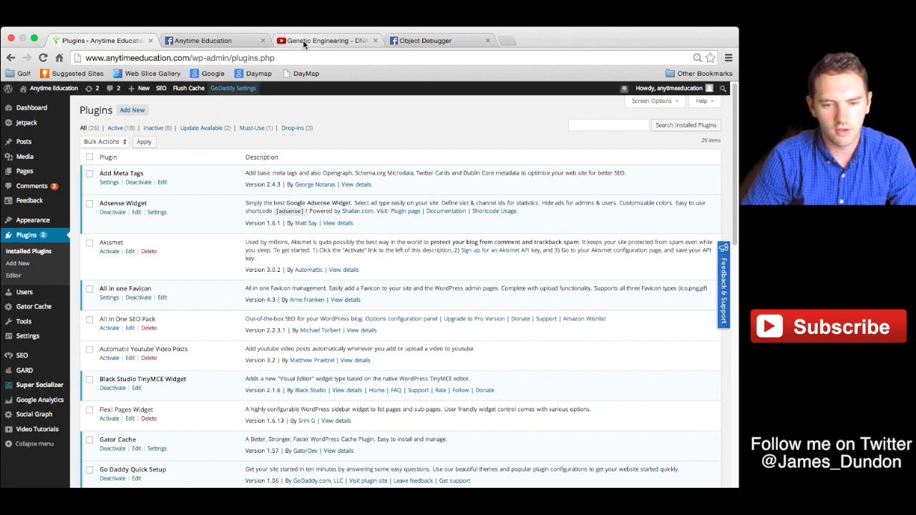
# - Switch to the YouTube Genetic Engineering – DNA Extraction Part 1 tab
pyautogui.click(327, 40)
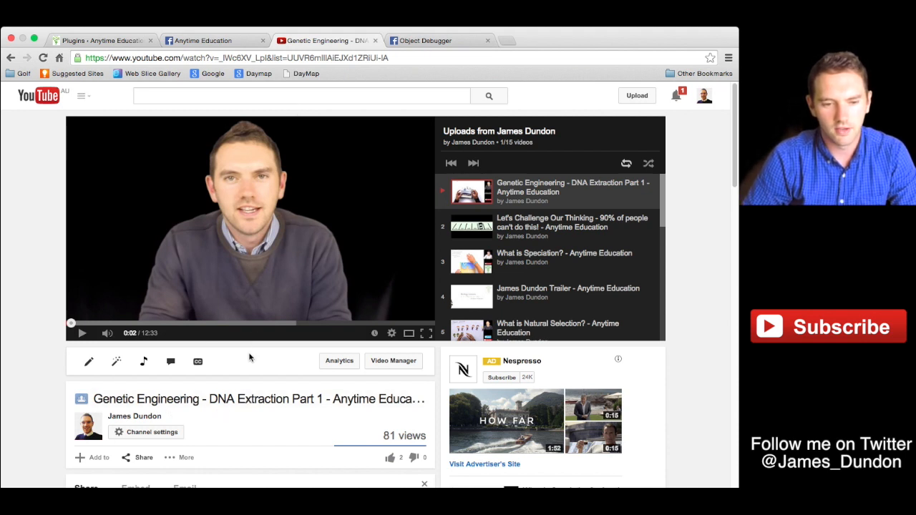
# - Open the DNA Extraction – Genetic Engineering post and scroll to its embedded video
pyautogui.click(101, 40)
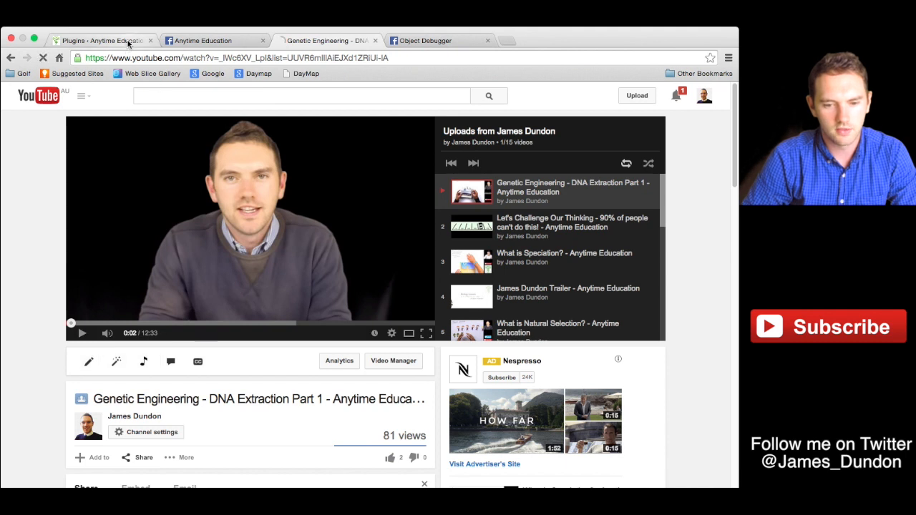
pyautogui.click(100, 40)
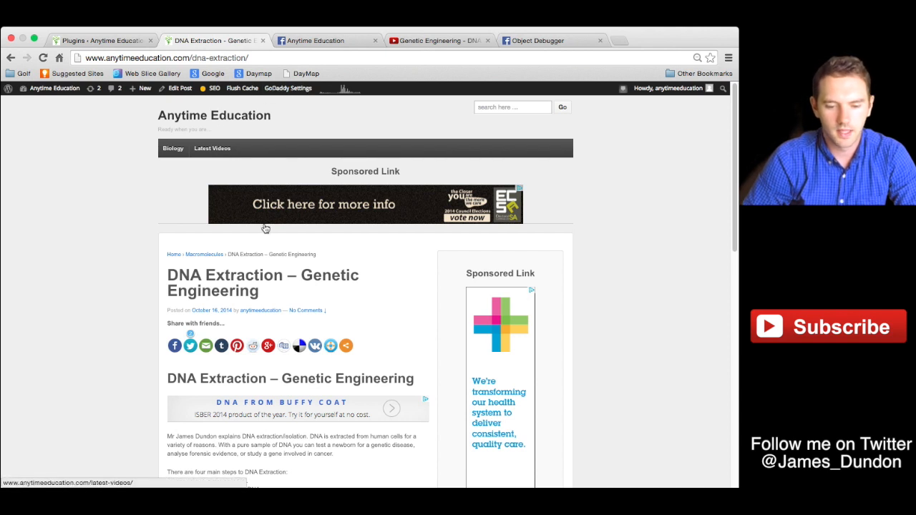
pyautogui.scroll(-3)
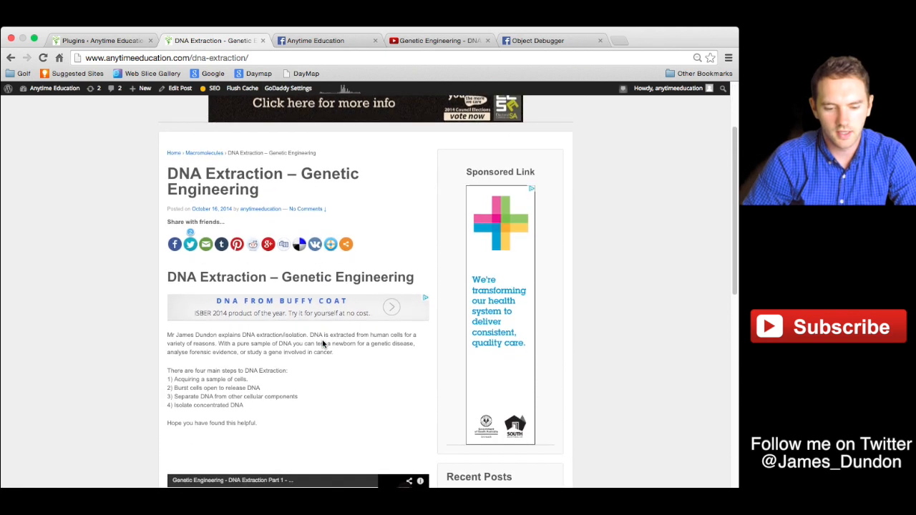
pyautogui.scroll(-3)
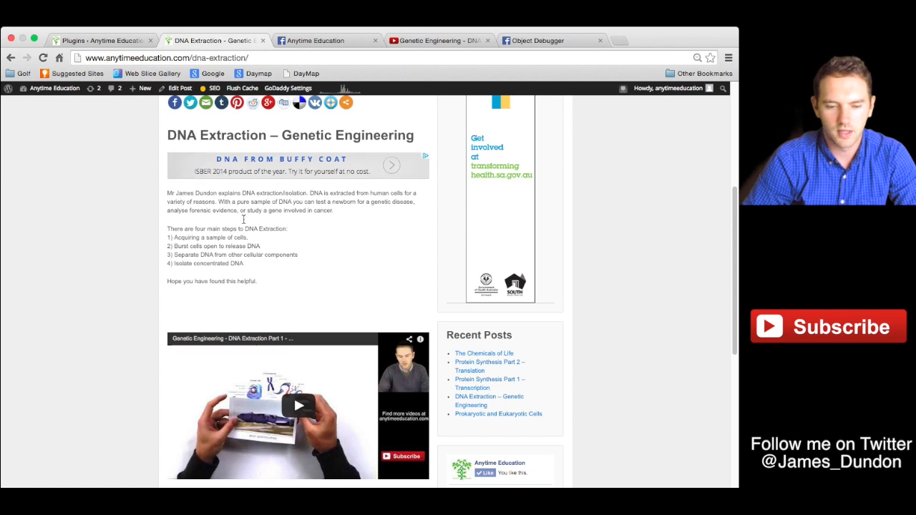
pyautogui.moveTo(188, 129)
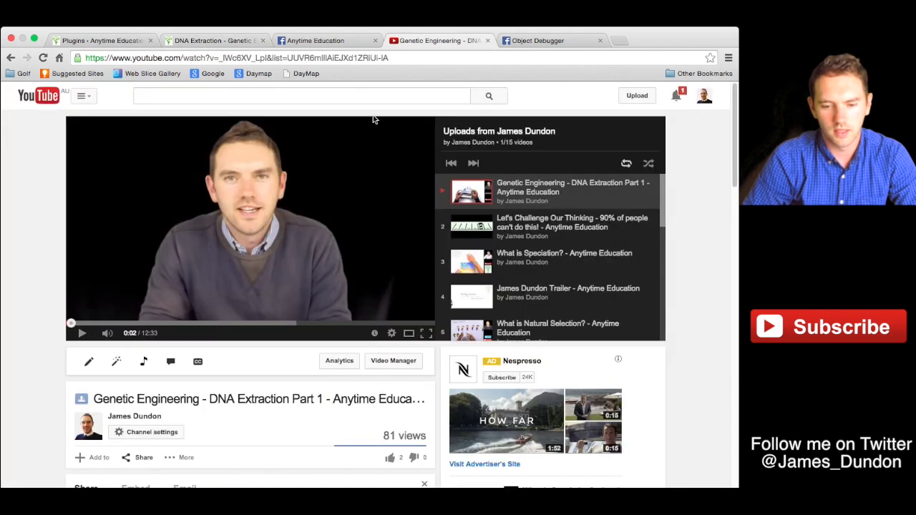
pyautogui.moveTo(326, 218)
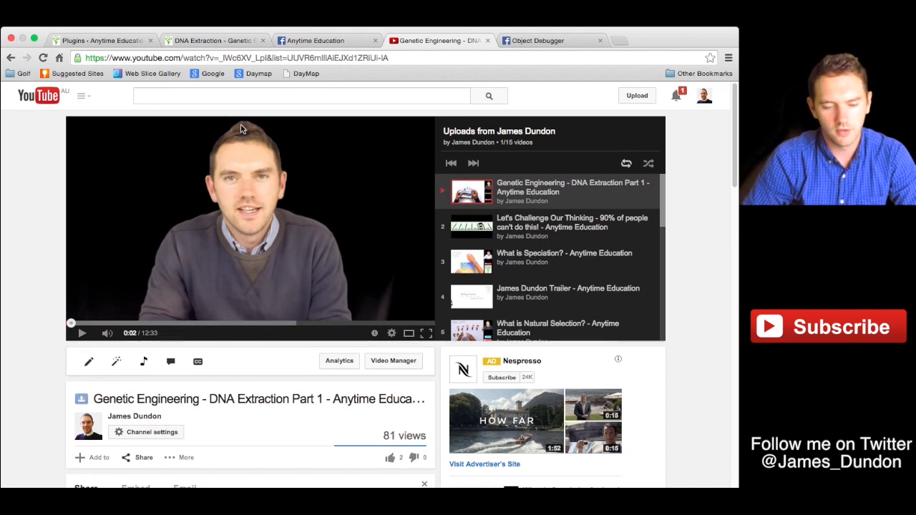
pyautogui.moveTo(187, 31)
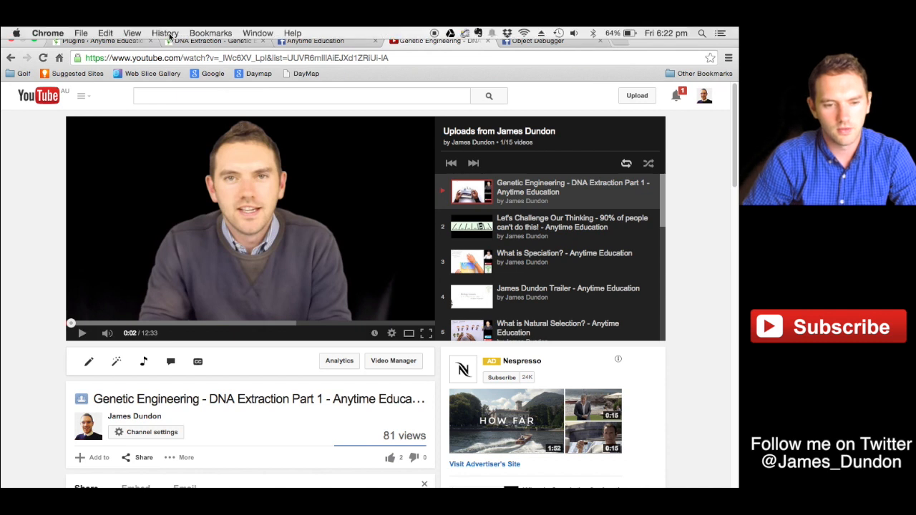
# - Open the browser's View menu on the YouTube video page
pyautogui.click(132, 33)
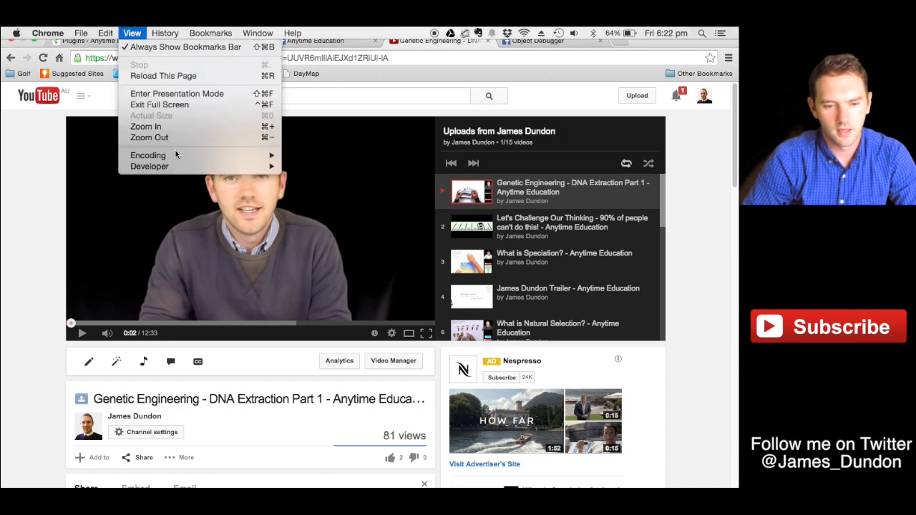
pyautogui.moveTo(150, 166)
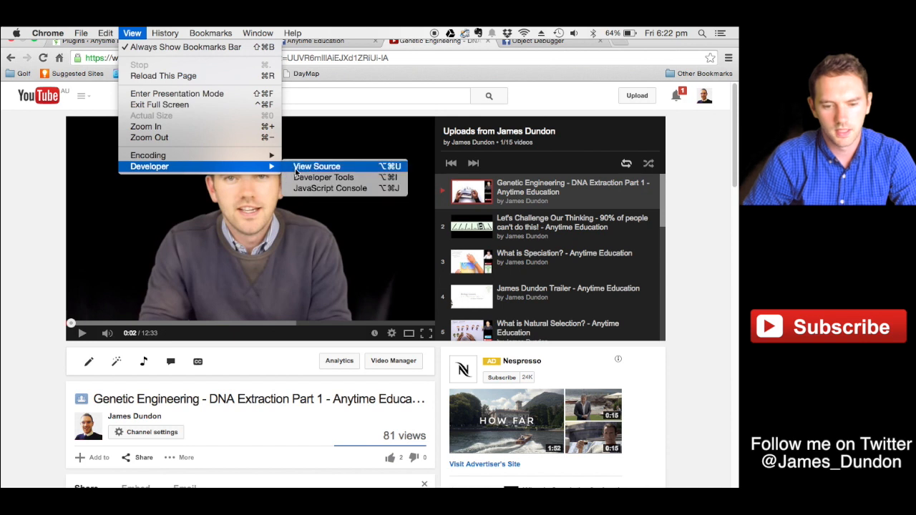
pyautogui.moveTo(323, 177)
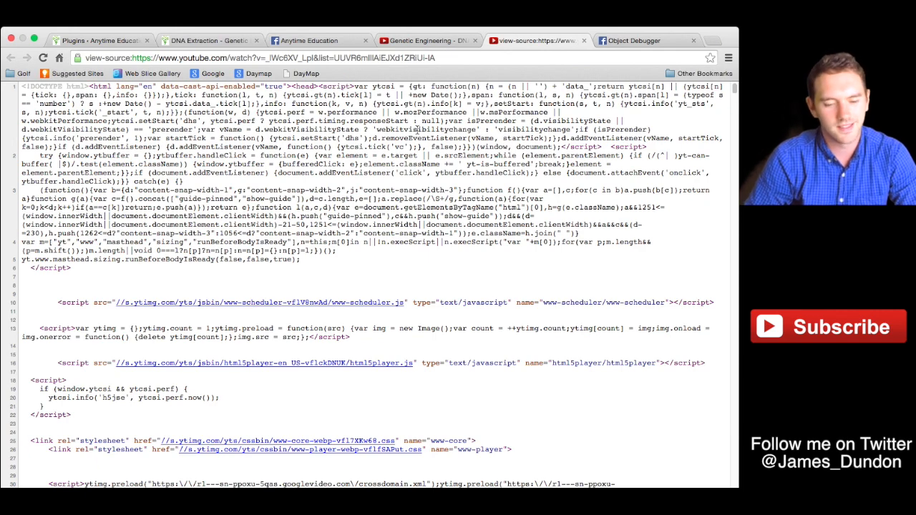
# - Select the og:site_name through og:video:height tags in the source and return to the post
pyautogui.scroll(-3)
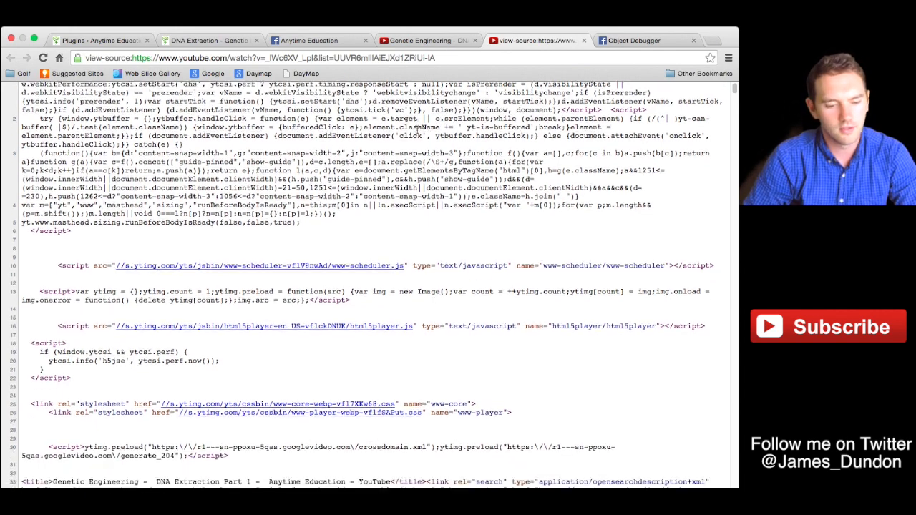
pyautogui.scroll(-3)
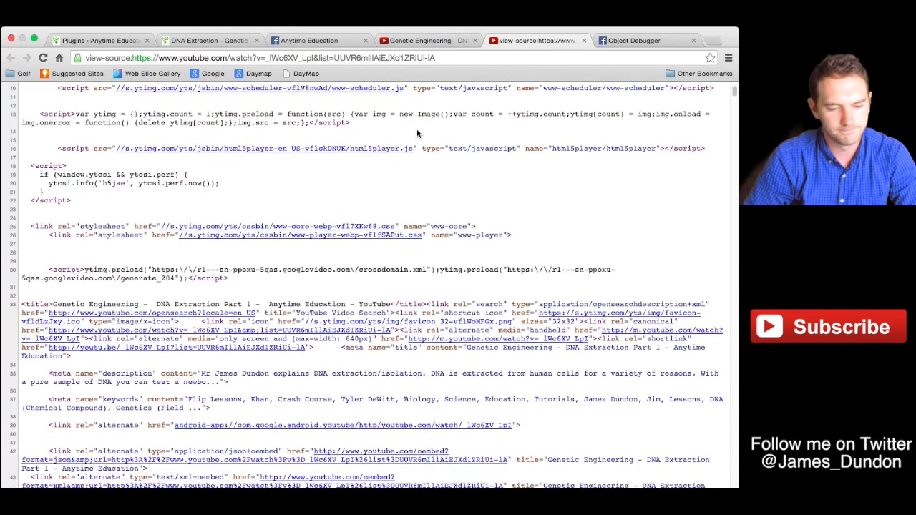
pyautogui.scroll(-3)
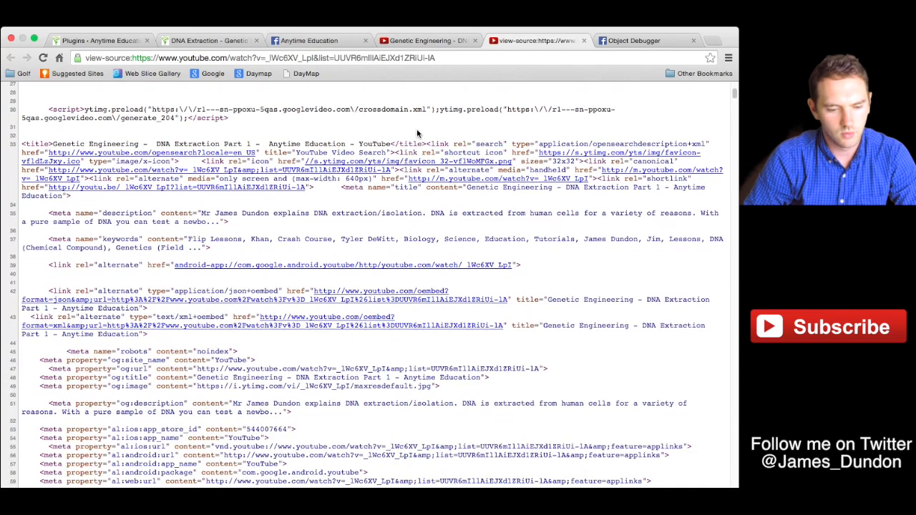
pyautogui.scroll(-3)
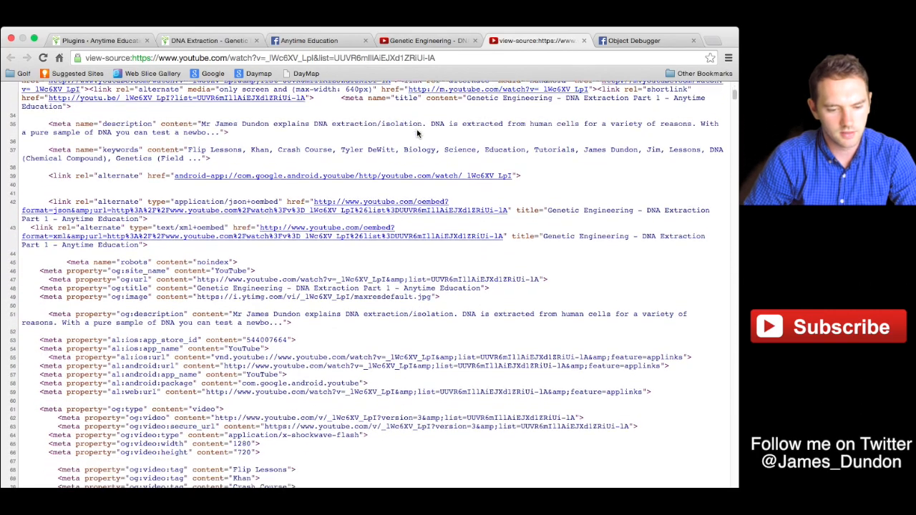
pyautogui.scroll(-3)
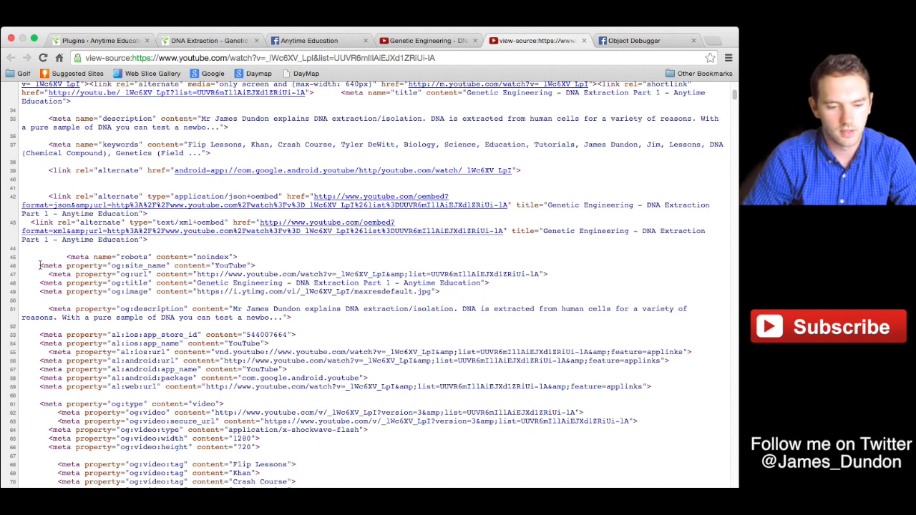
pyautogui.moveTo(40, 265); pyautogui.dragTo(129, 334)
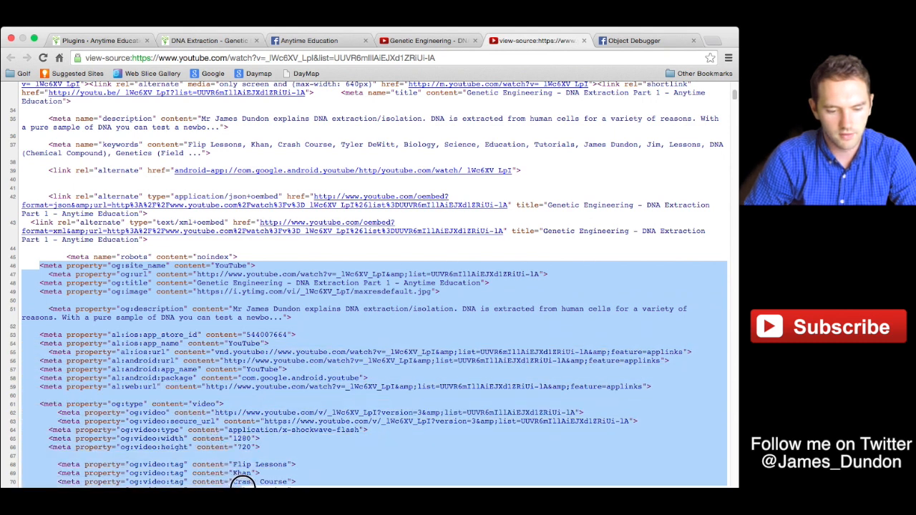
pyautogui.moveTo(257, 462)
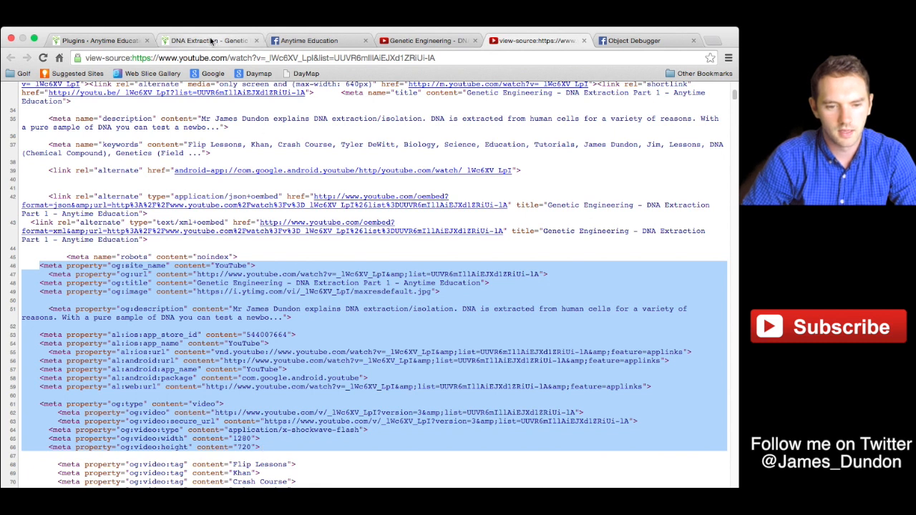
pyautogui.click(208, 40)
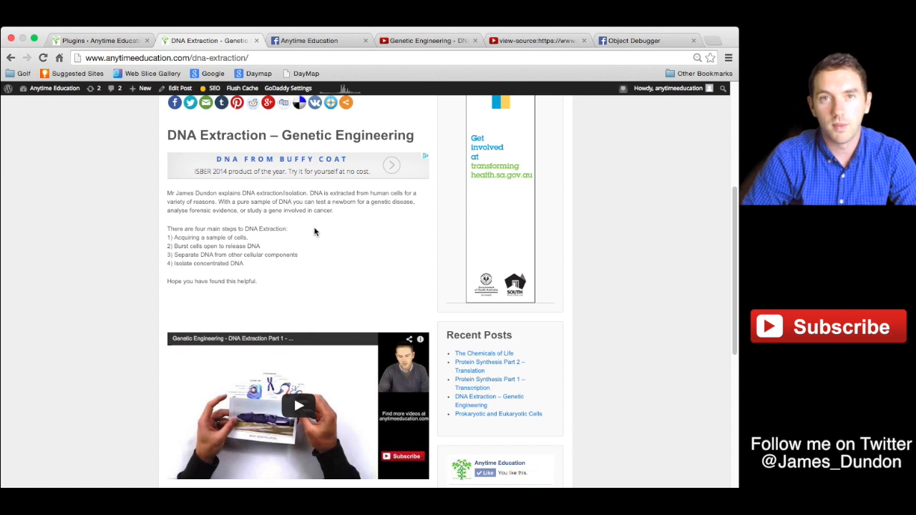
pyautogui.moveTo(270, 237)
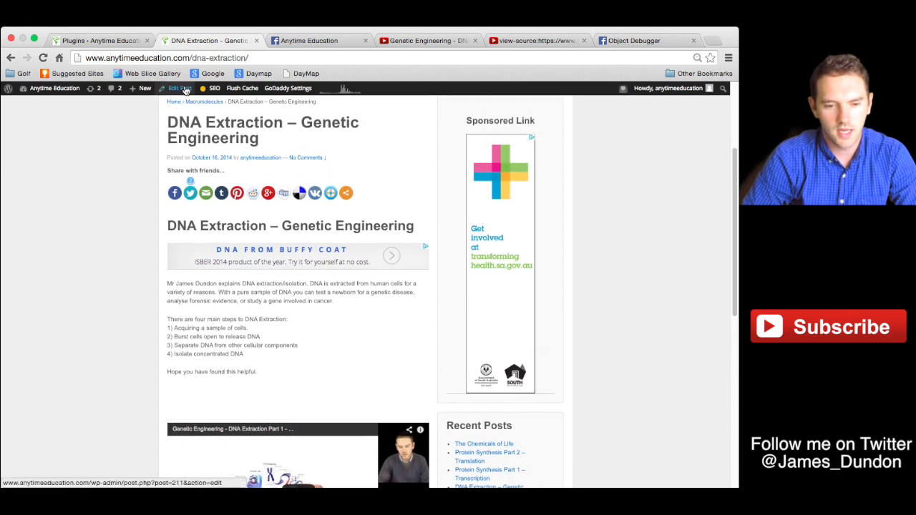
# - Open DNA Extraction – Genetic Engineering in the WordPress Edit Post screen
pyautogui.click(179, 88)
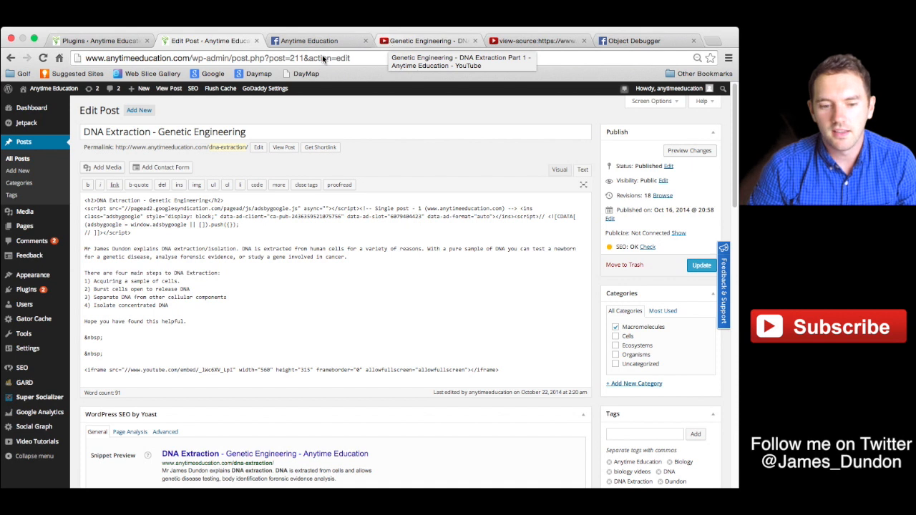
pyautogui.moveTo(211, 44)
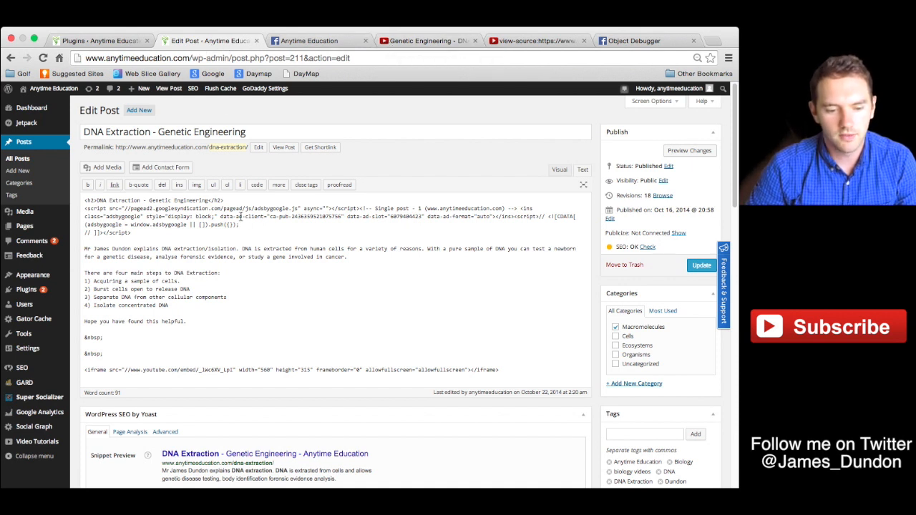
# - Scroll to the Metadata box and paste the Open Graph tags into Full meta tags
pyautogui.scroll(-3)
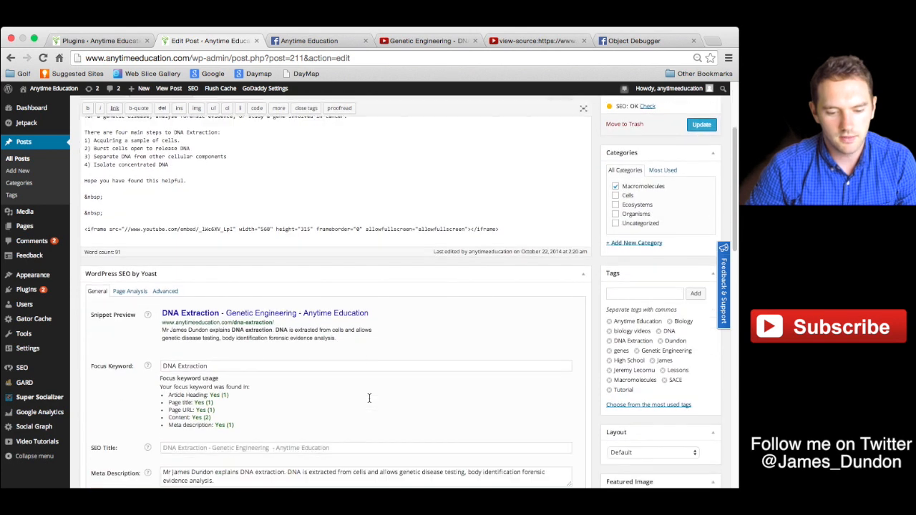
pyautogui.scroll(-3)
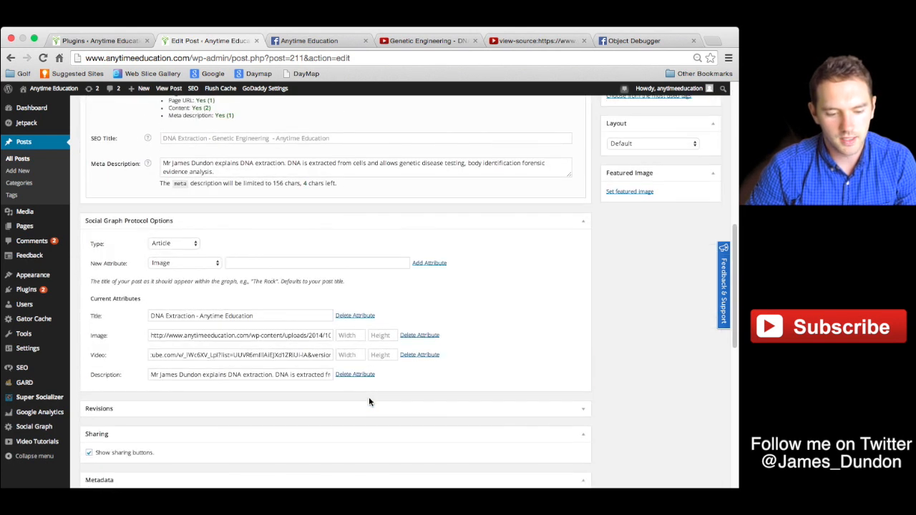
pyautogui.scroll(-3)
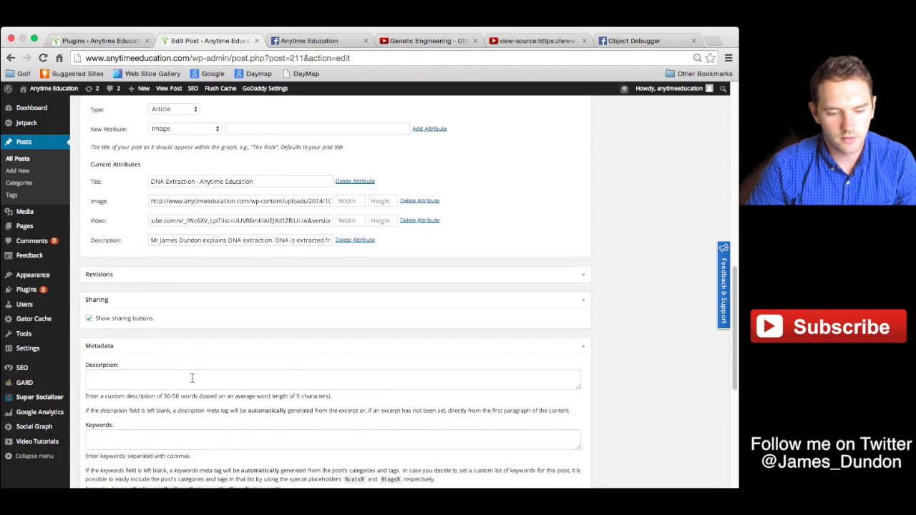
pyautogui.scroll(-3)
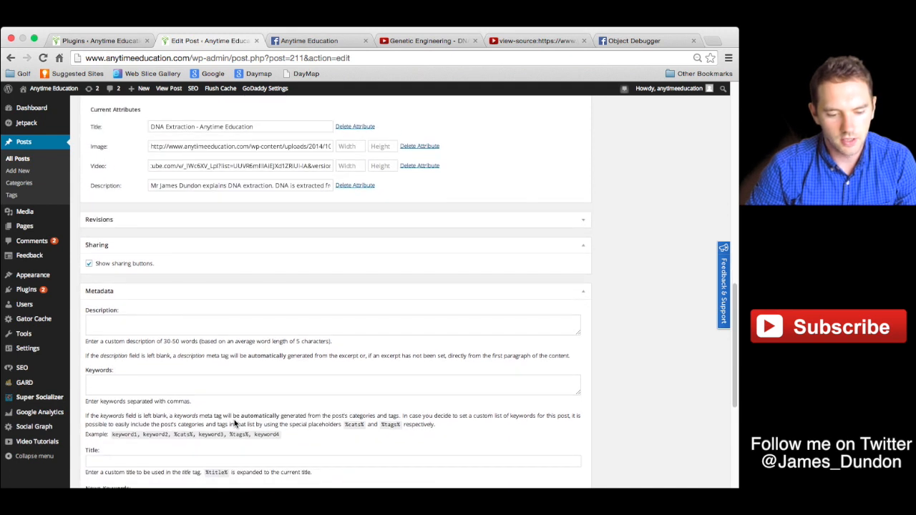
pyautogui.scroll(-3)
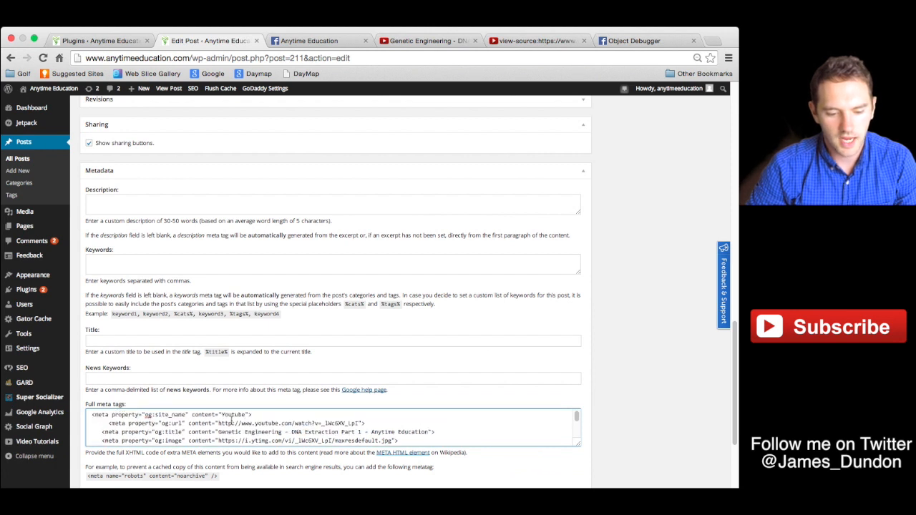
pyautogui.scroll(-3)
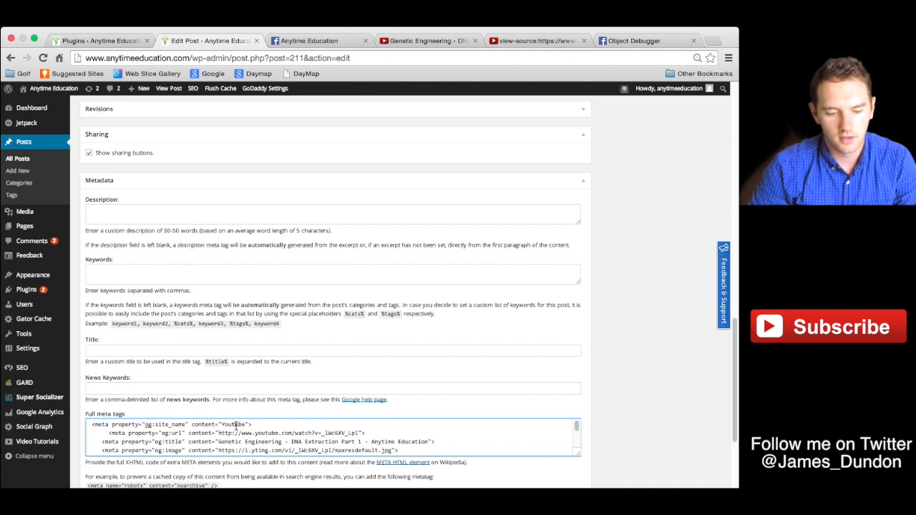
pyautogui.write('Anytime Education')
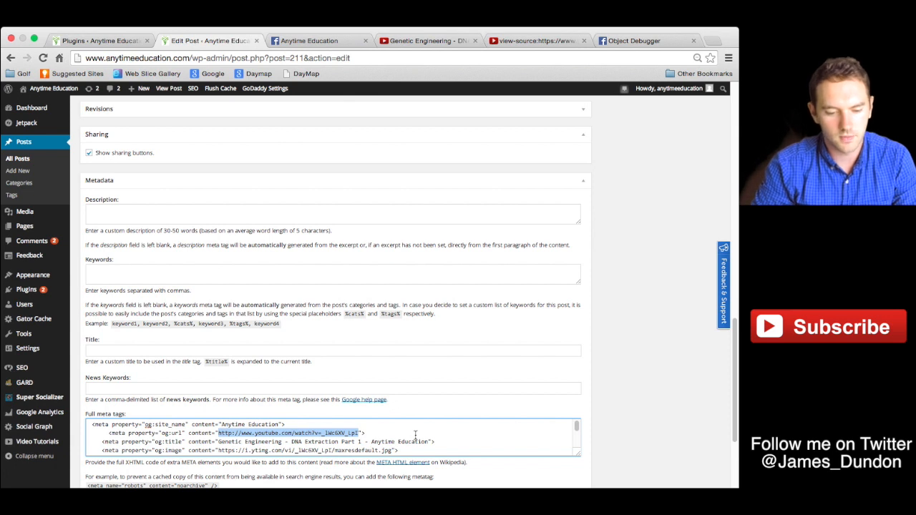
pyautogui.write('http://www.anytimeeducation.com/dna-extraction/')
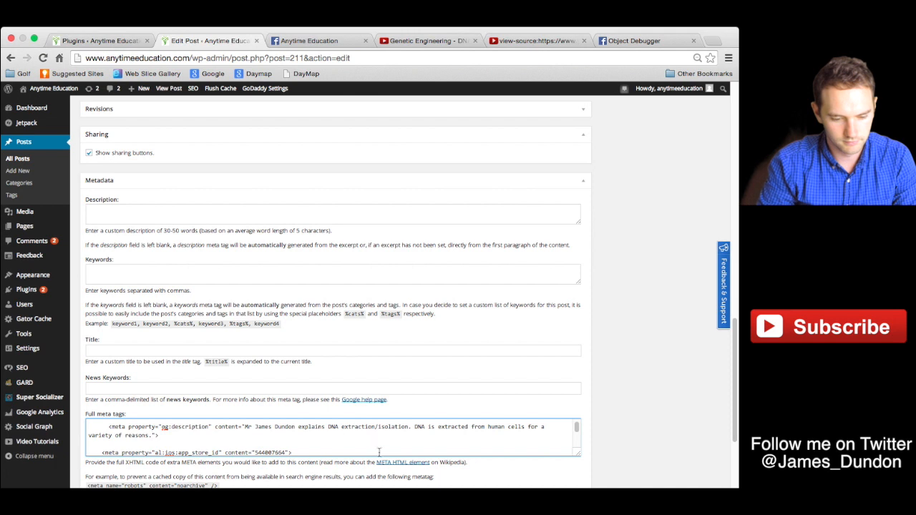
# - Delete the '?version=3&list=…' parameters from the og:video and og:video:secure_url URLs
pyautogui.scroll(-3)
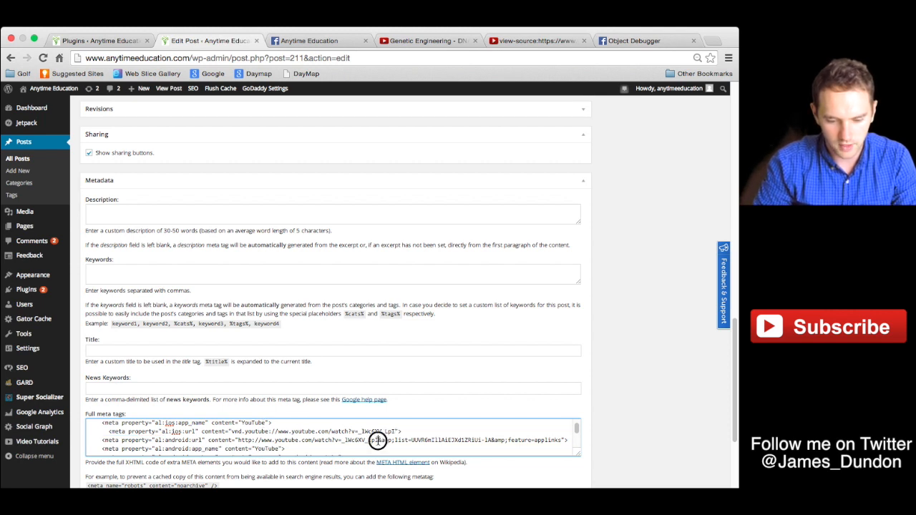
pyautogui.moveTo(380, 440); pyautogui.dragTo(566, 440)
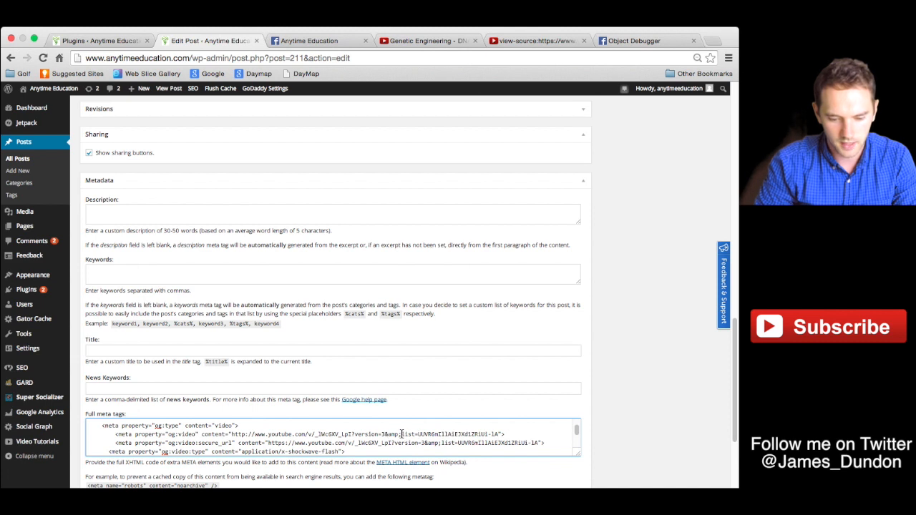
pyautogui.moveTo(401, 434); pyautogui.dragTo(501, 434)
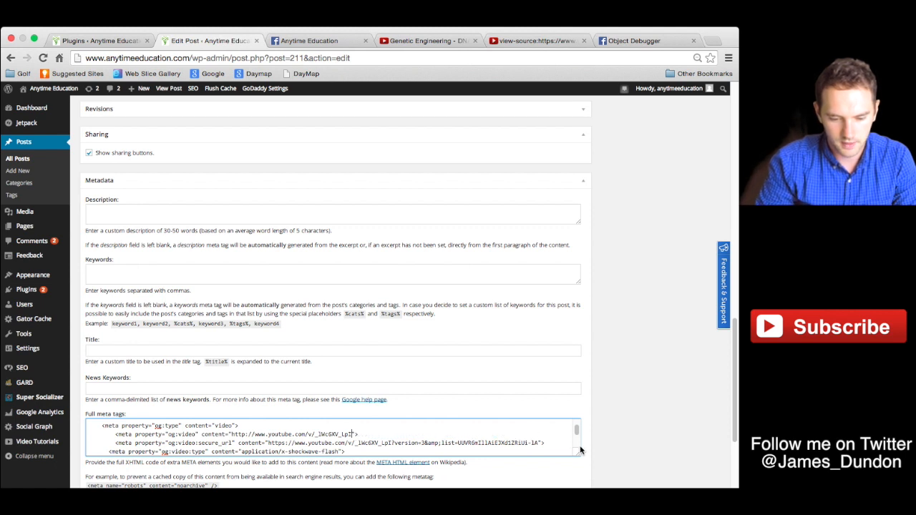
pyautogui.moveTo(423, 442); pyautogui.dragTo(544, 443)
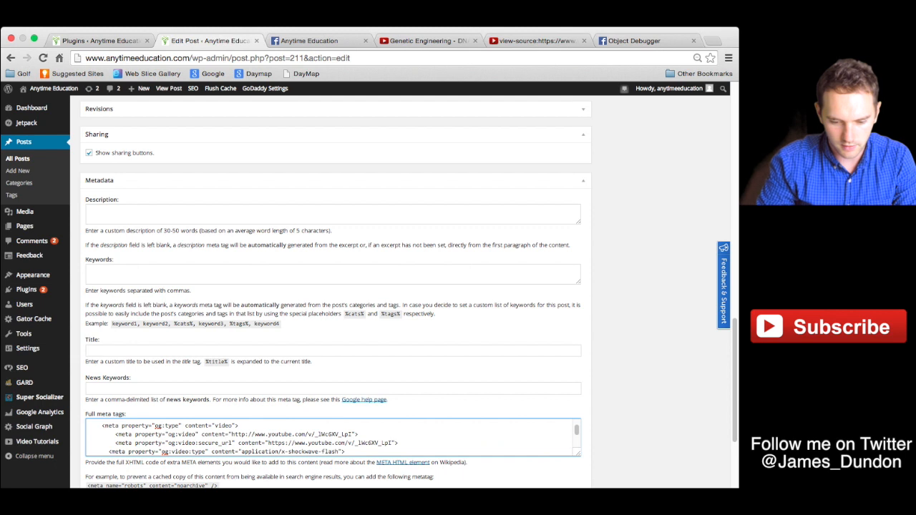
pyautogui.scroll(-3)
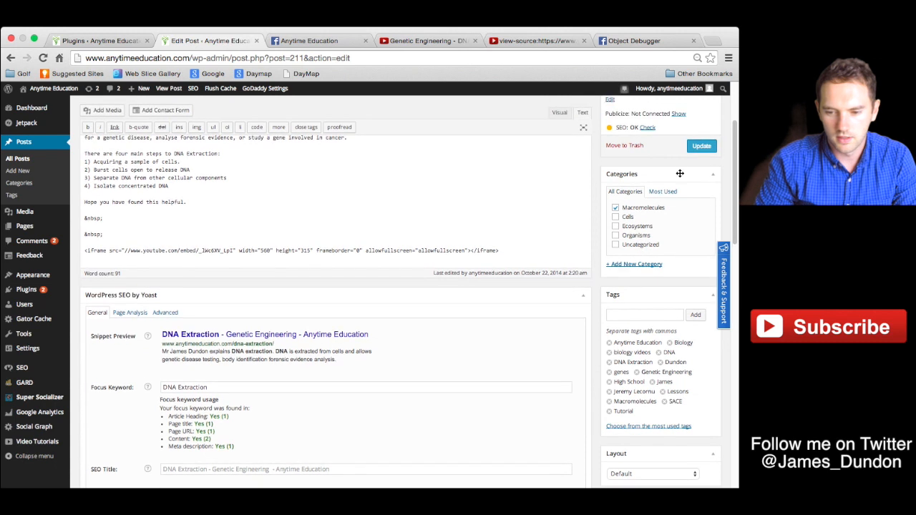
# - Update the DNA Extraction post to store the edited meta tags
pyautogui.click(702, 146)
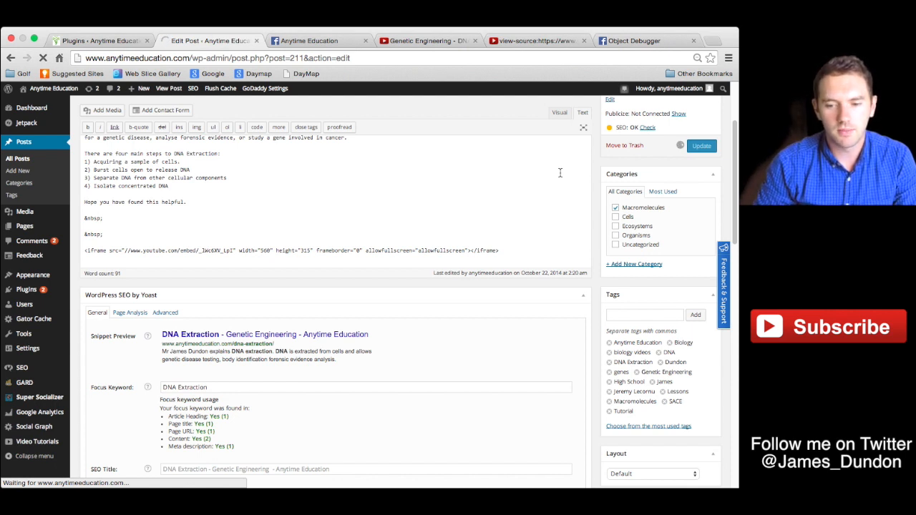
pyautogui.click(702, 147)
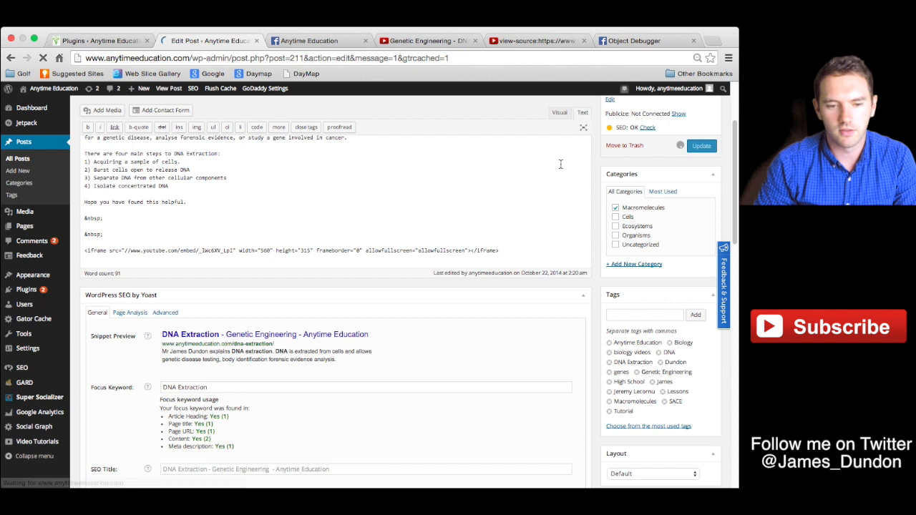
pyautogui.click(701, 146)
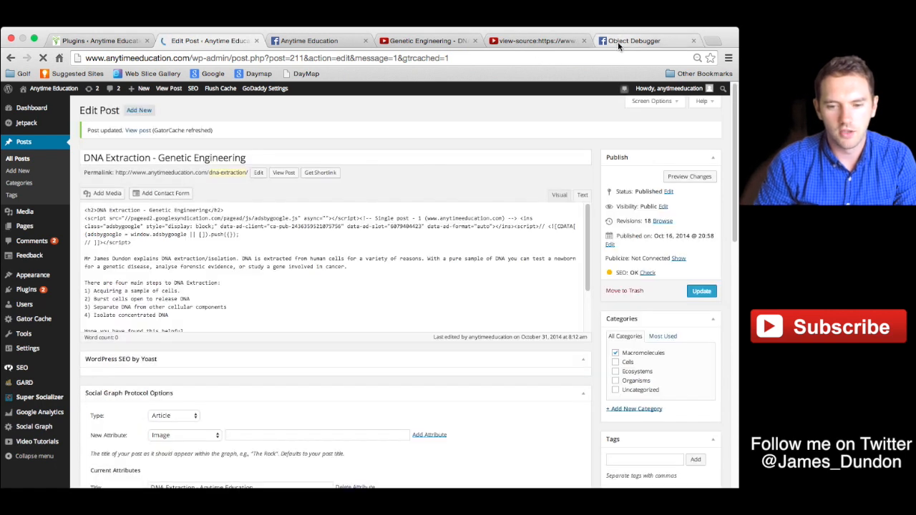
# - Re-scrape the DNA Extraction post URL in the Open Graph Object Debugger
pyautogui.click(633, 41)
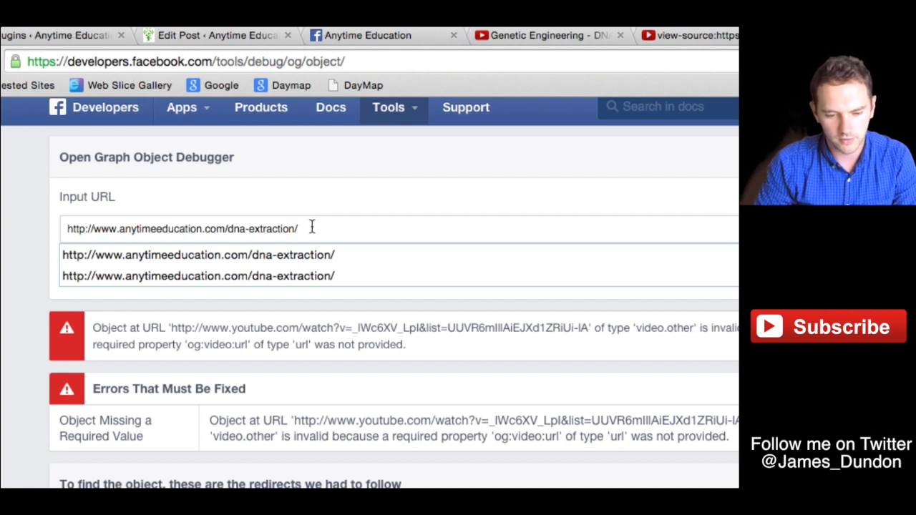
pyautogui.click(182, 228)
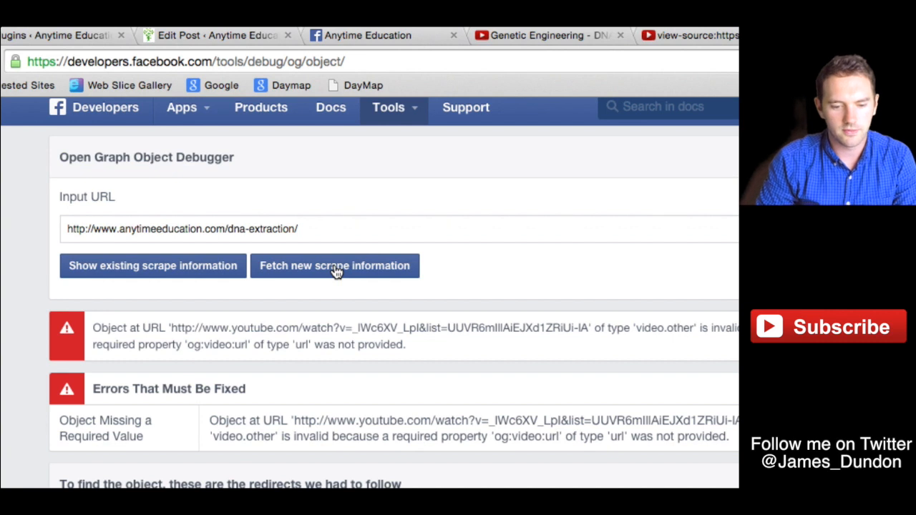
pyautogui.click(335, 265)
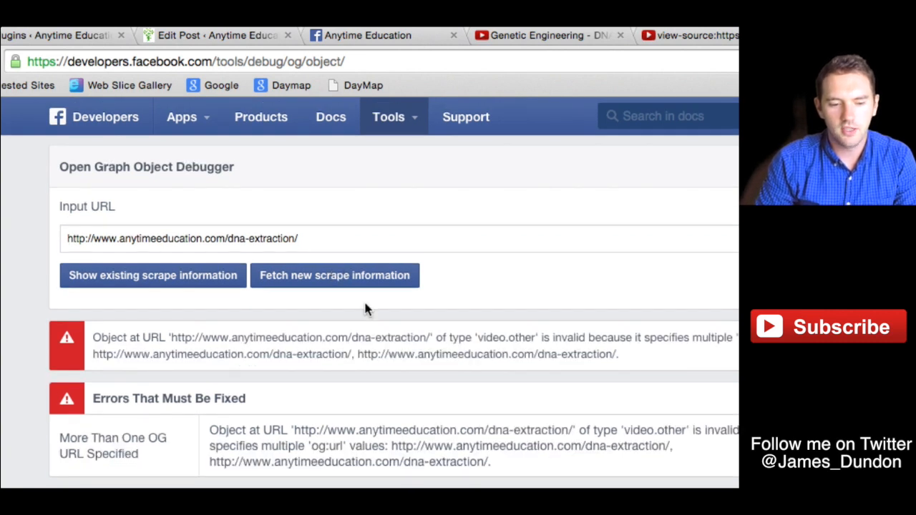
pyautogui.moveTo(351, 290)
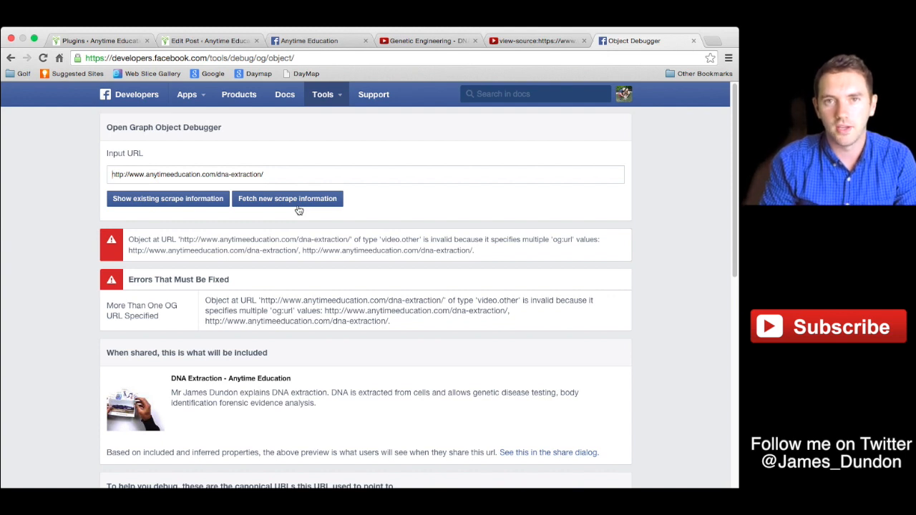
pyautogui.moveTo(274, 207)
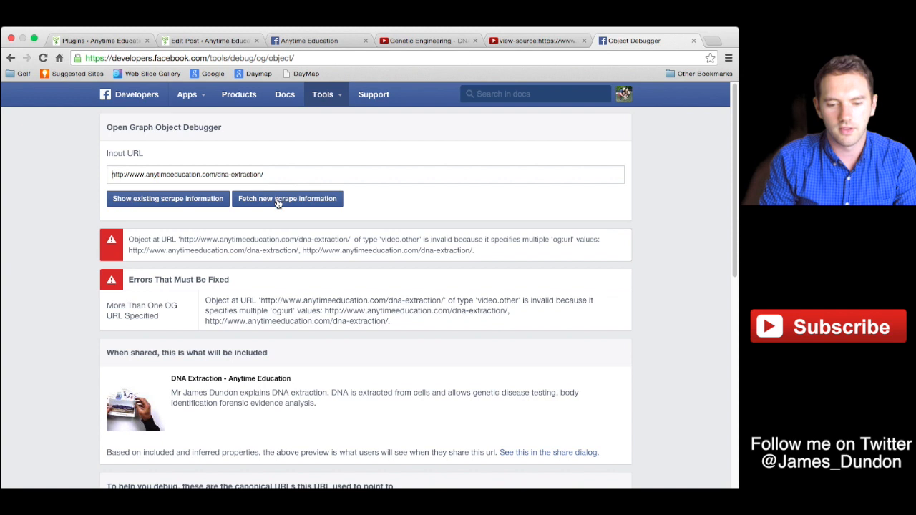
pyautogui.moveTo(190, 277)
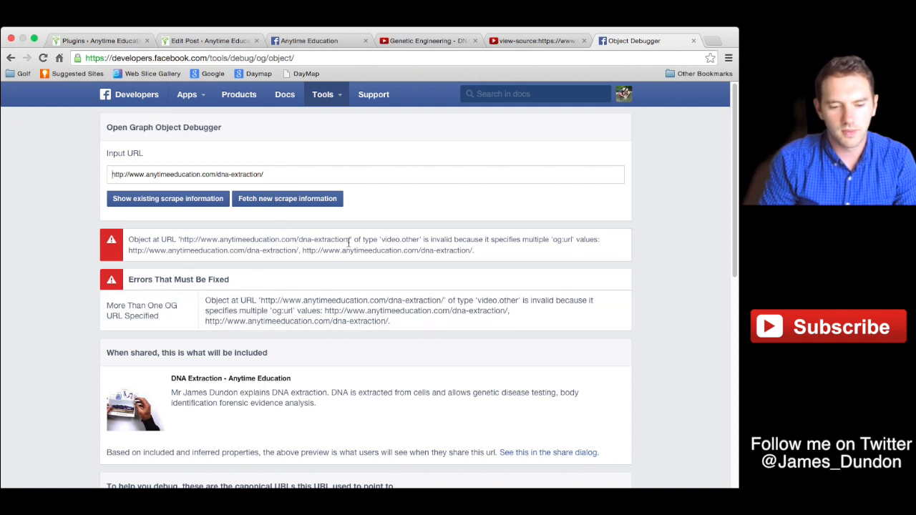
pyautogui.scroll(-3)
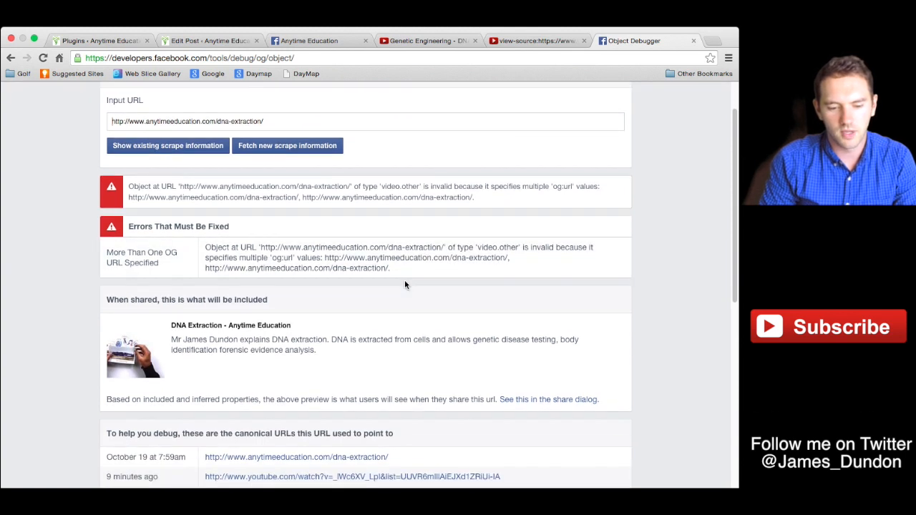
pyautogui.scroll(-3)
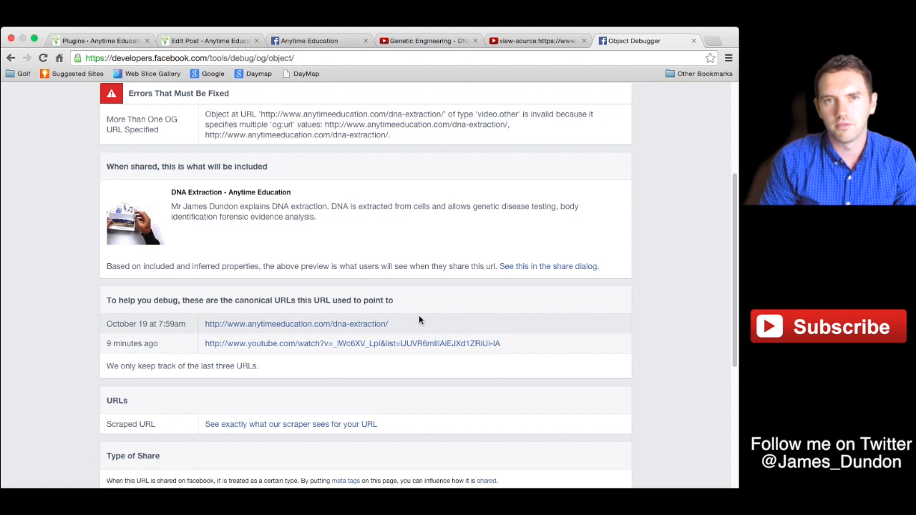
pyautogui.scroll(-3)
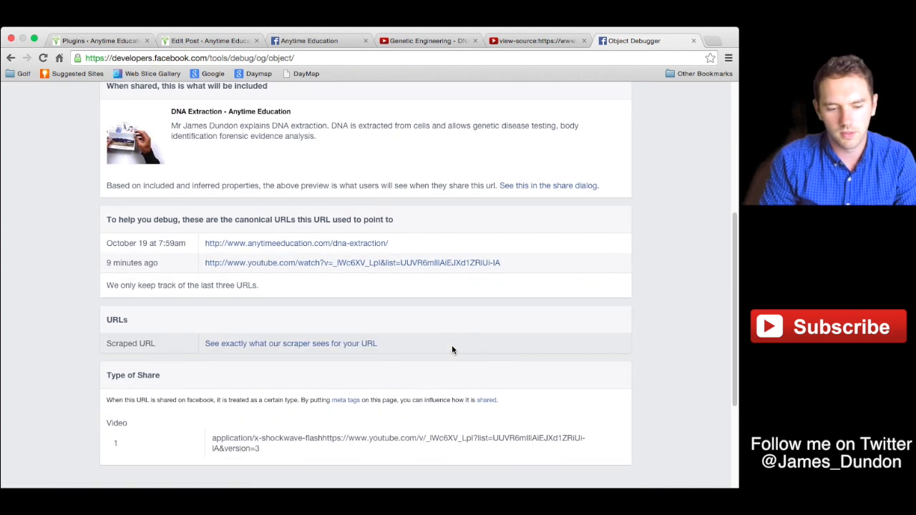
pyautogui.scroll(-3)
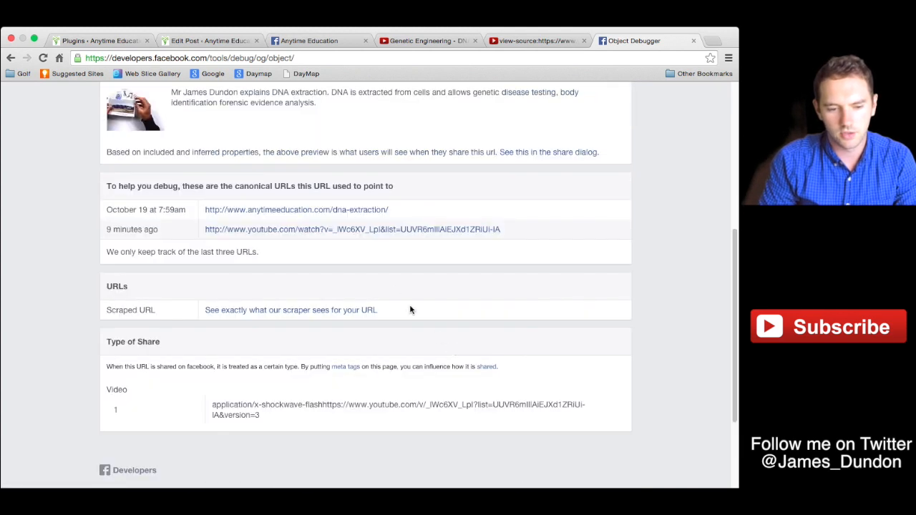
pyautogui.scroll(3)
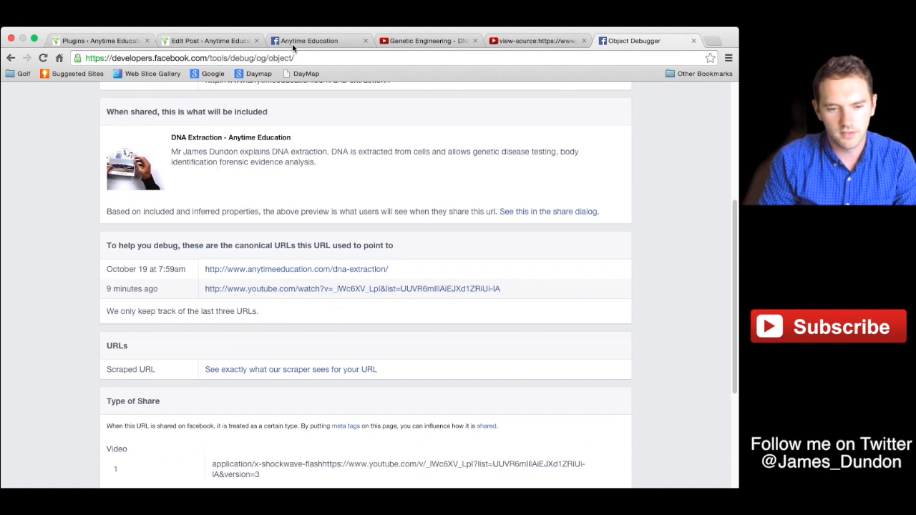
pyautogui.click(318, 41)
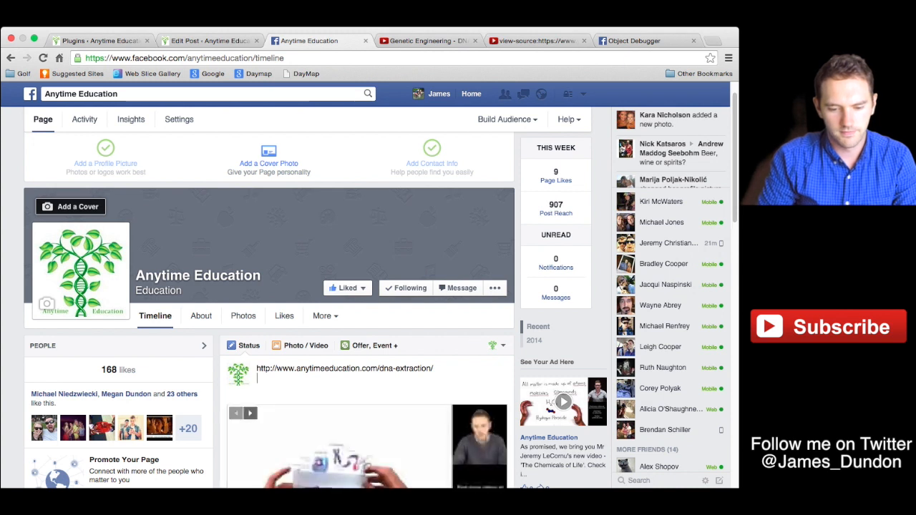
# - Scroll the Anytime Education draft post to view the DNA Extraction video preview card
pyautogui.scroll(-3)
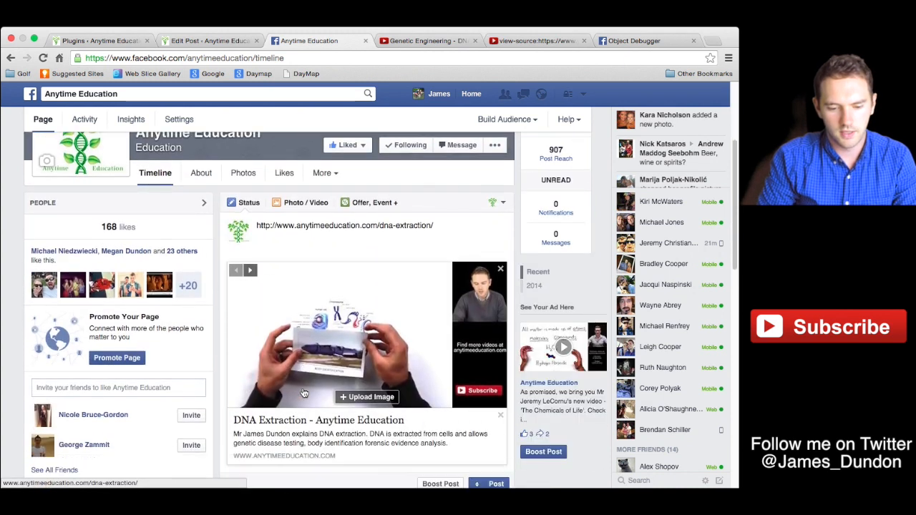